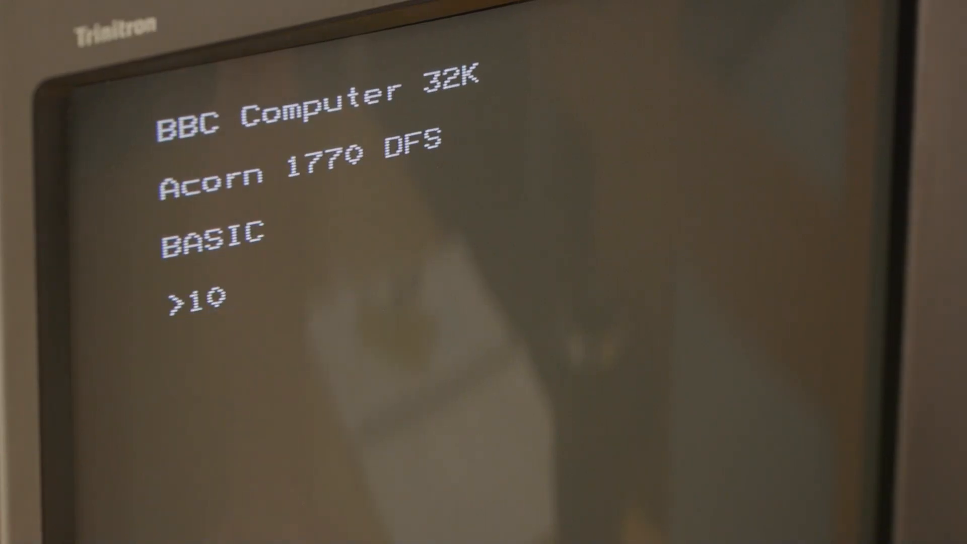
{"action": "type", "text": "REM NEW"}
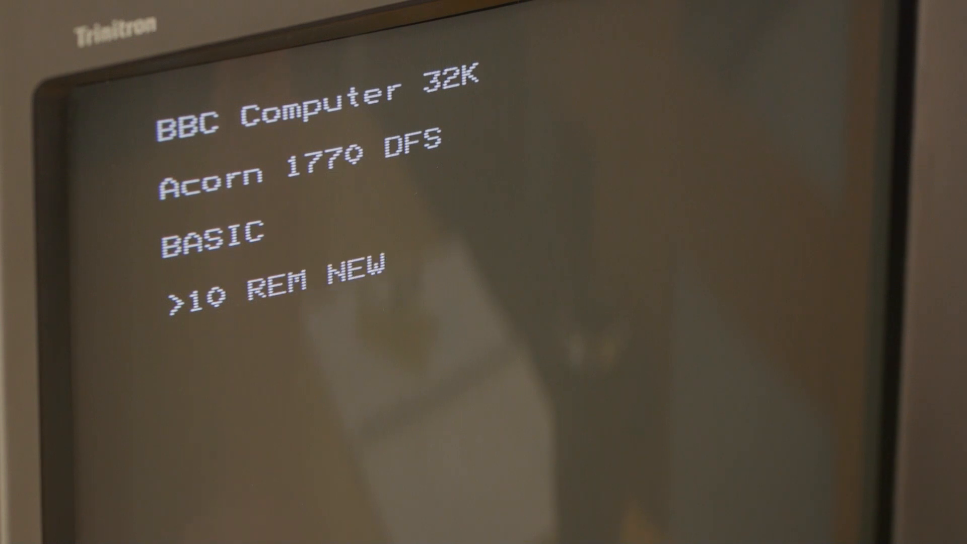
{"action": "type", "text": "PROGRAM"}
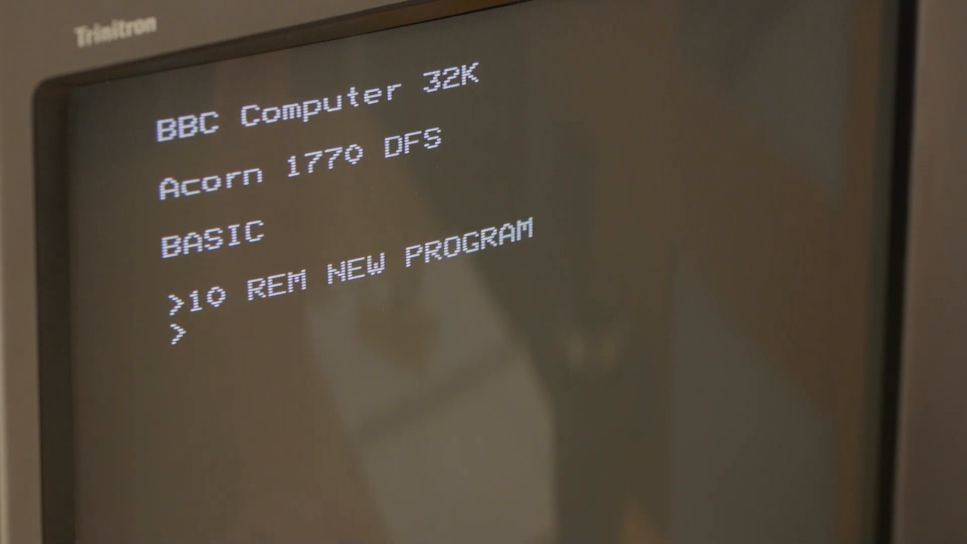